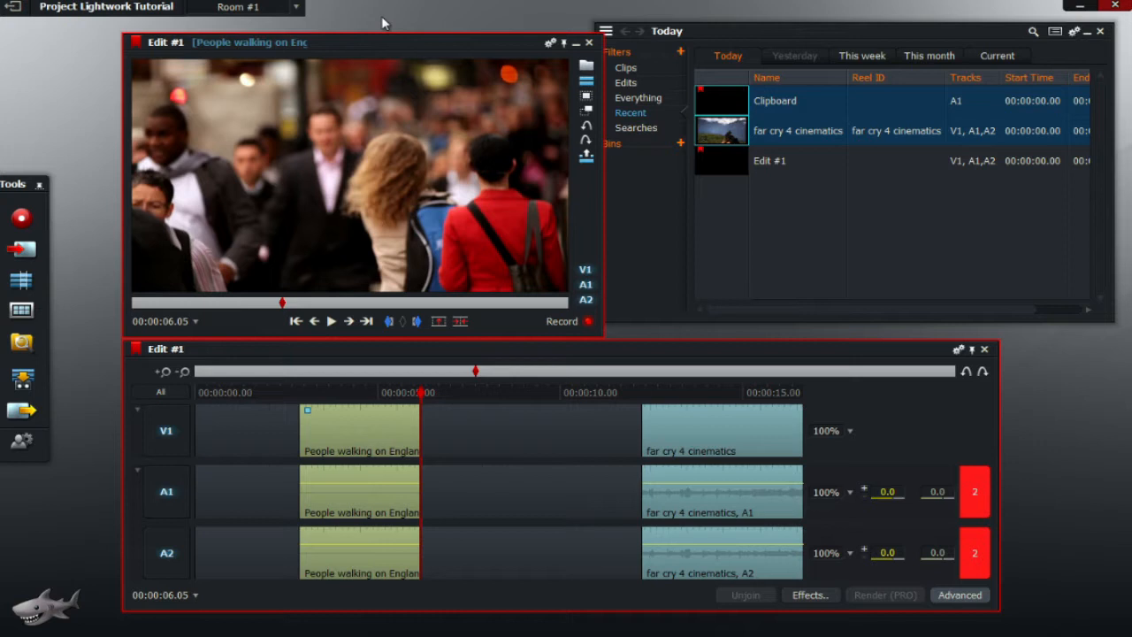
mouse_move(317, 405)
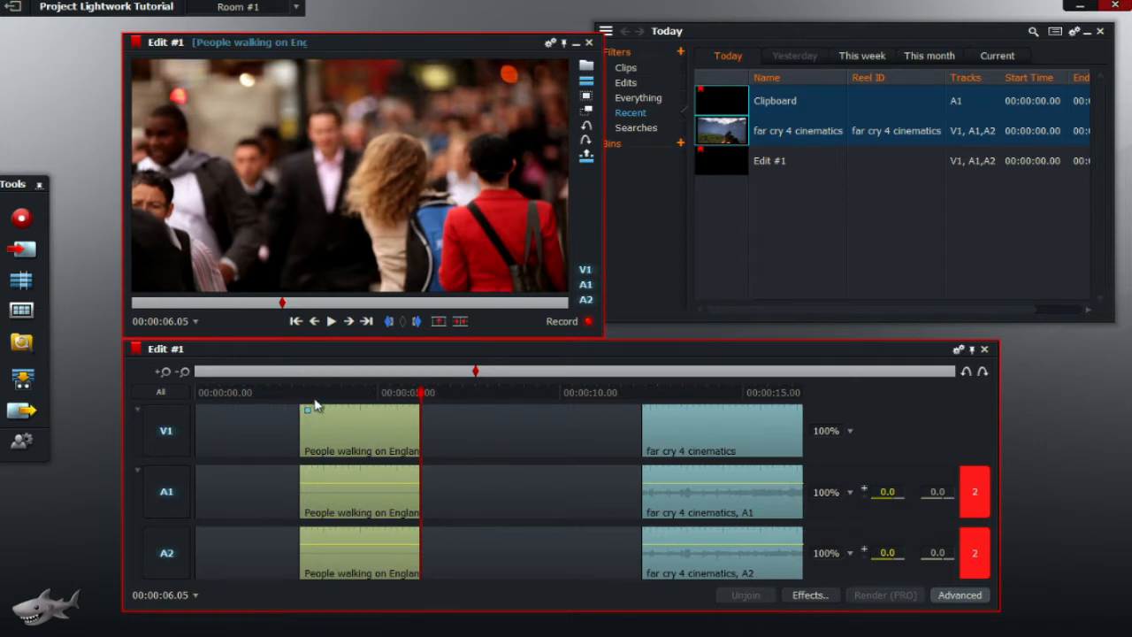
mouse_move(465, 356)
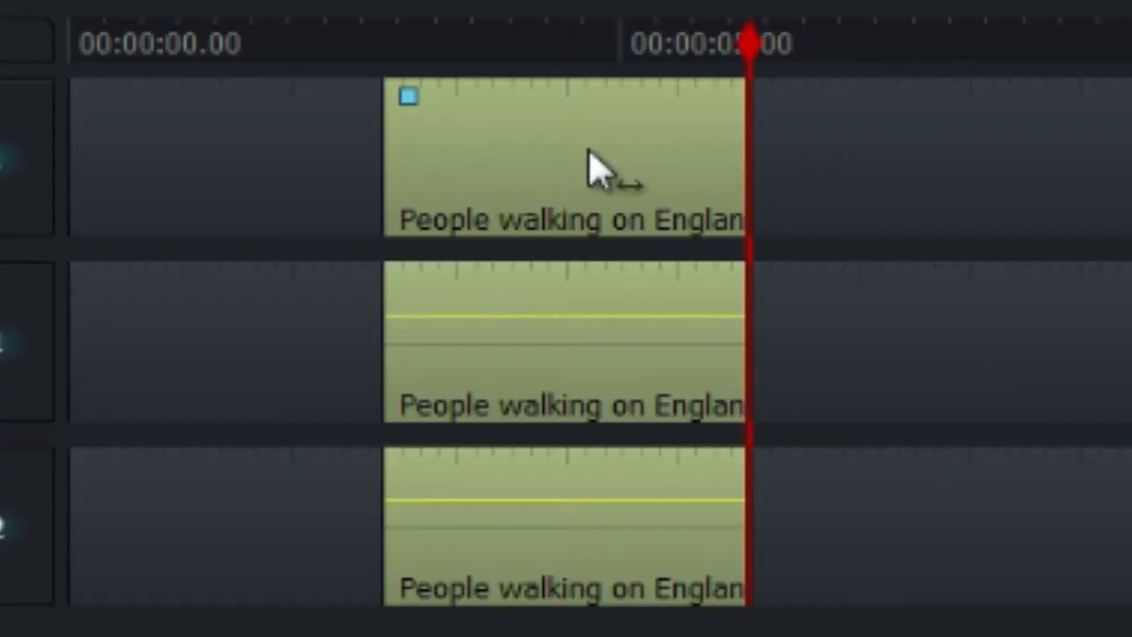
mouse_move(390, 173)
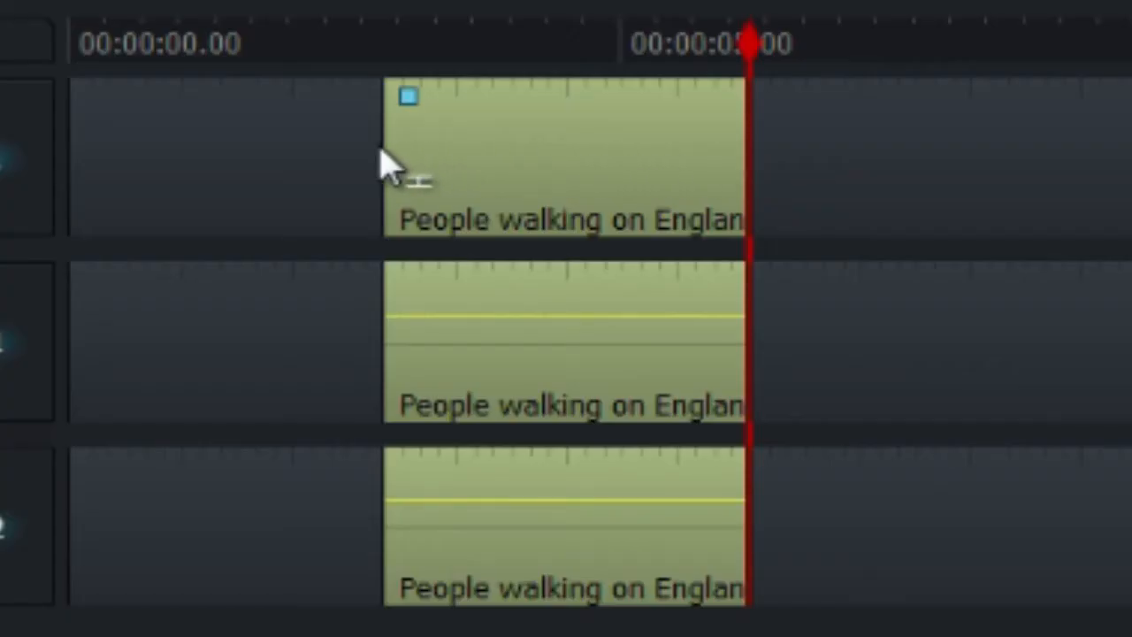
mouse_move(491, 168)
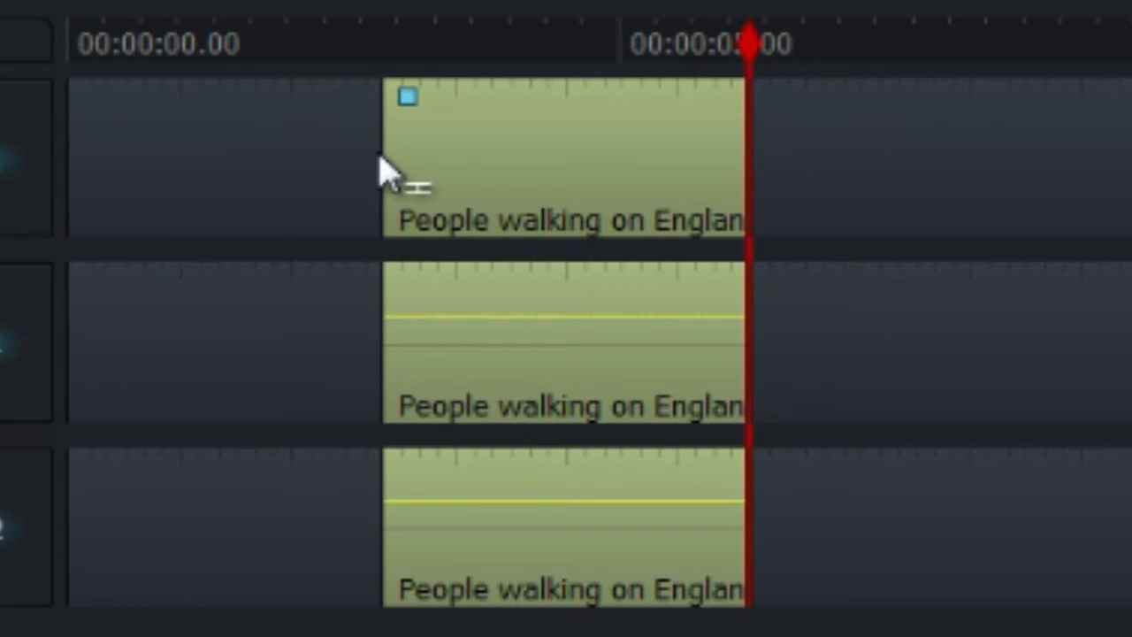
mouse_move(424, 182)
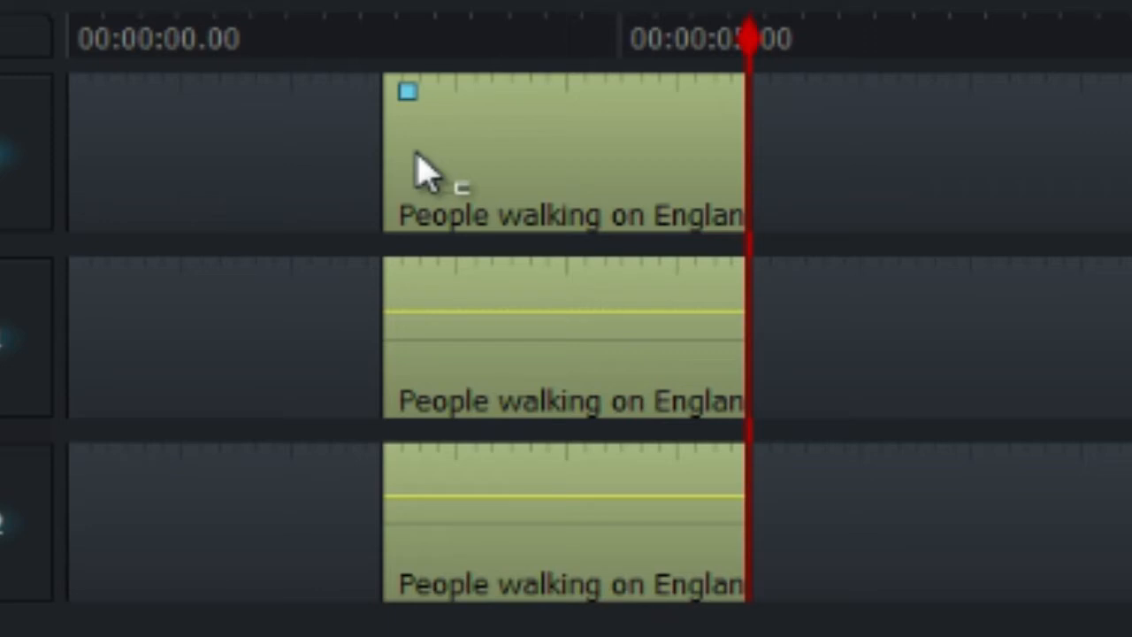
mouse_move(557, 164)
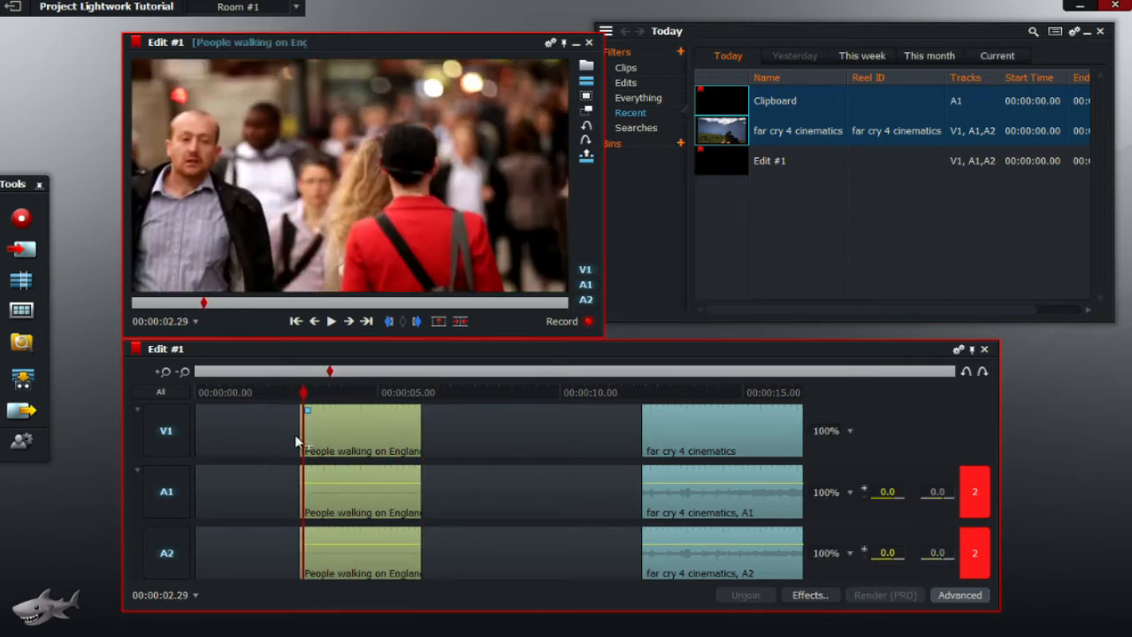
mouse_move(700, 498)
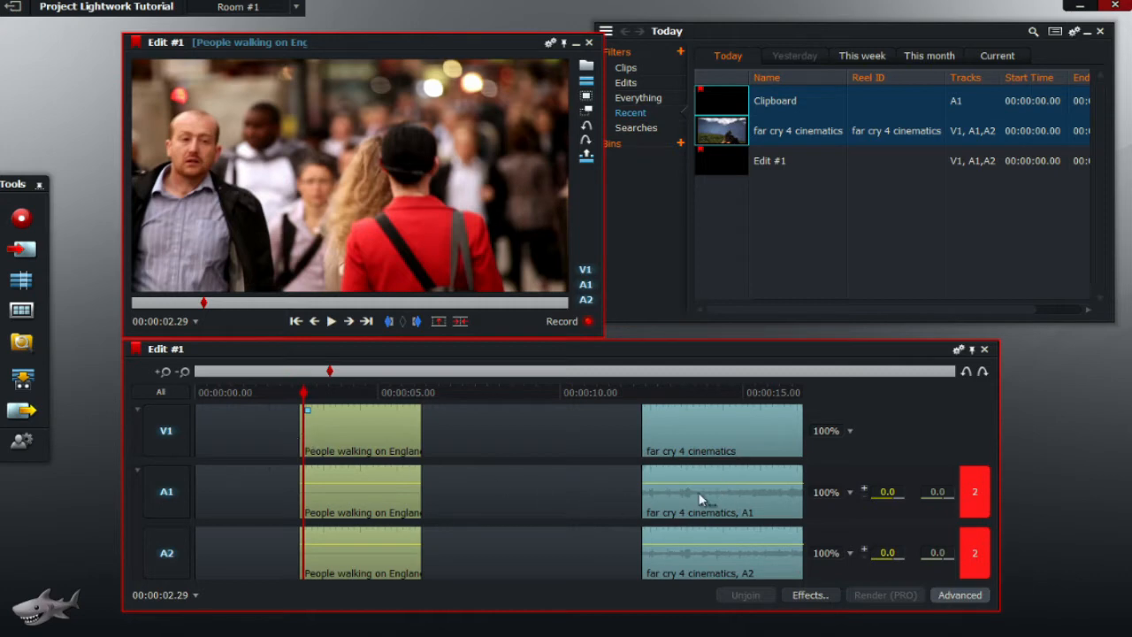
Step: Select the far cry 4 cinematics clip and park the playhead near the end of People walking
click(396, 451)
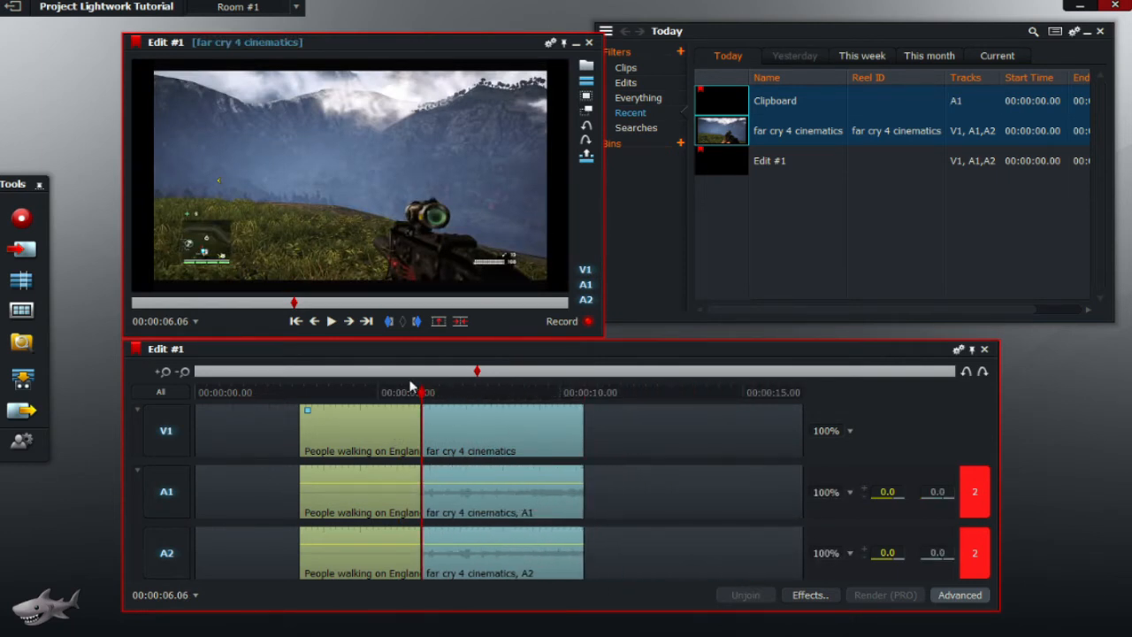
click(409, 392)
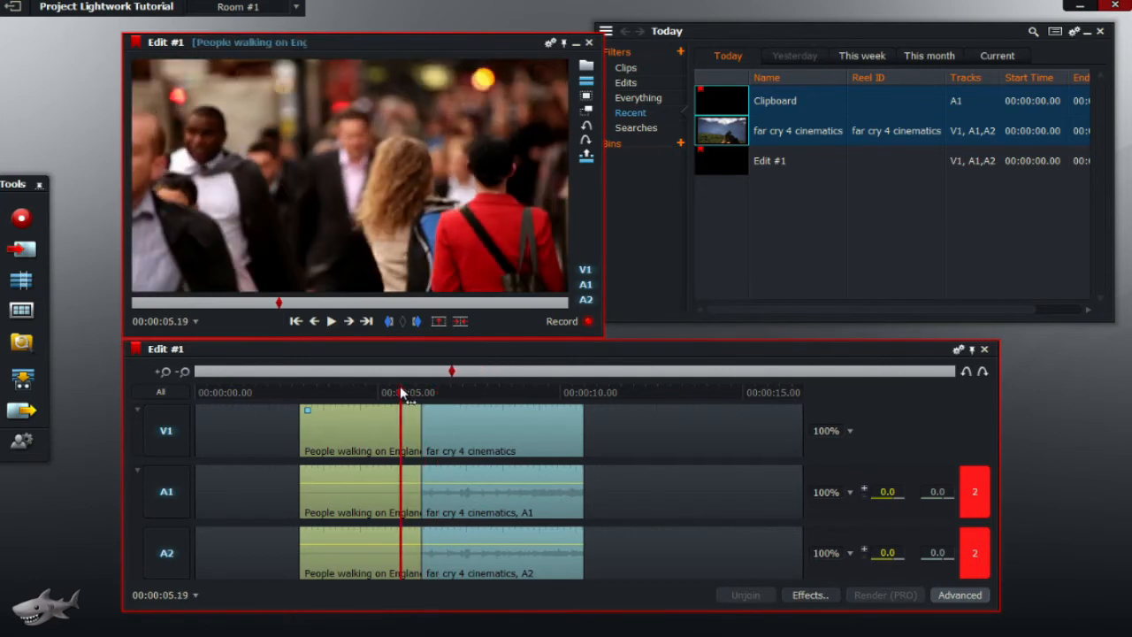
mouse_move(420, 435)
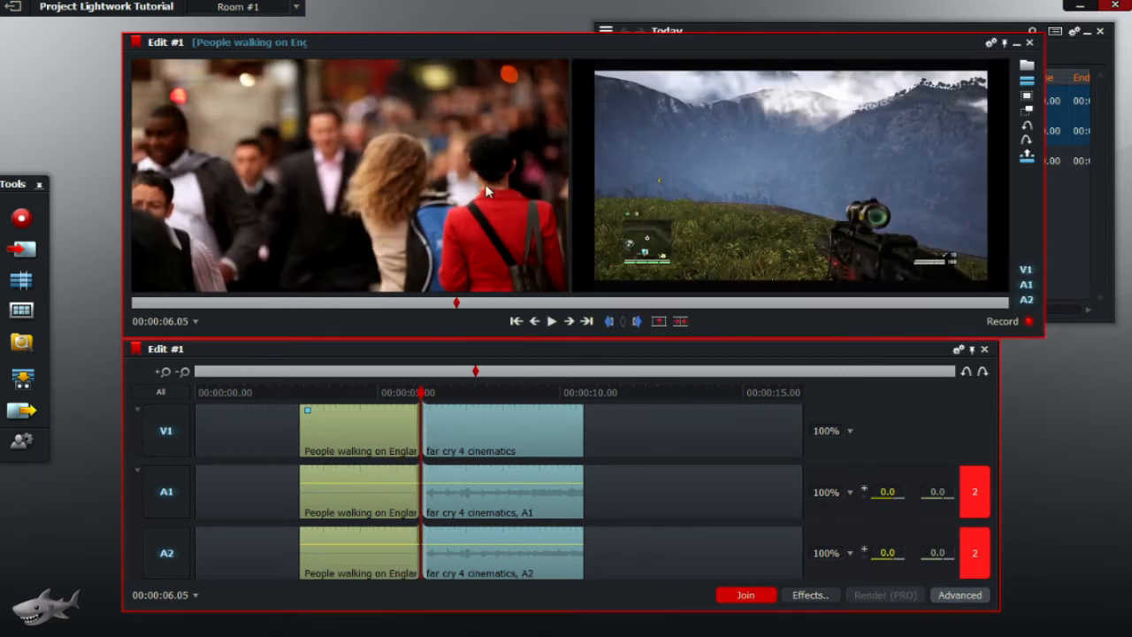
mouse_move(937, 58)
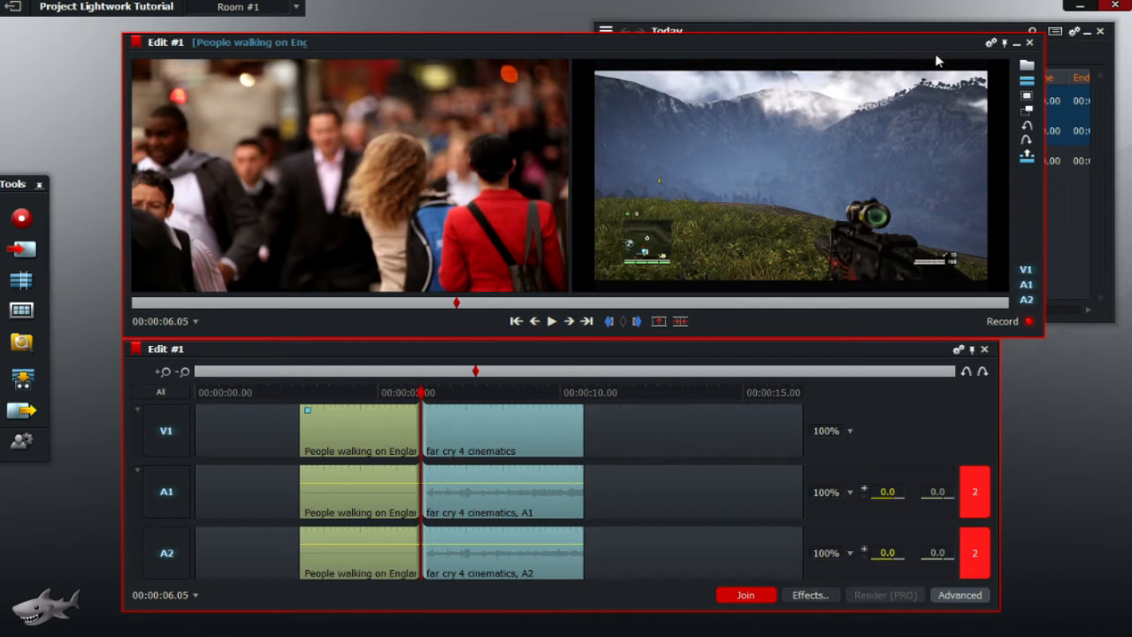
mouse_move(422, 427)
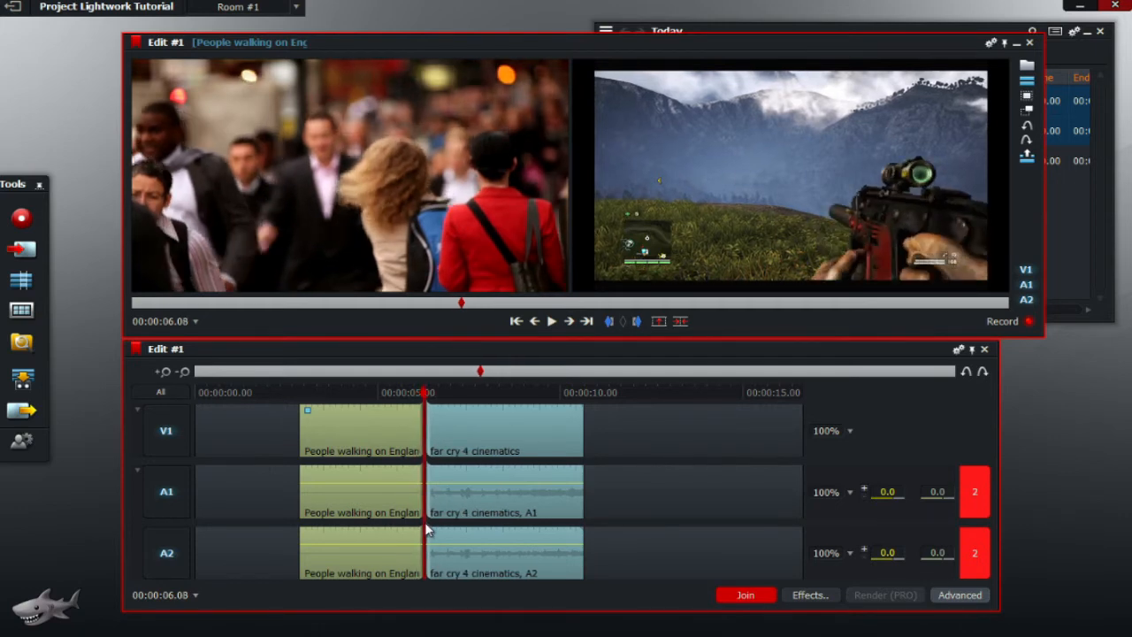
Step: Select the edit point between People walking and far cry 4 to open two-up trimming
click(547, 321)
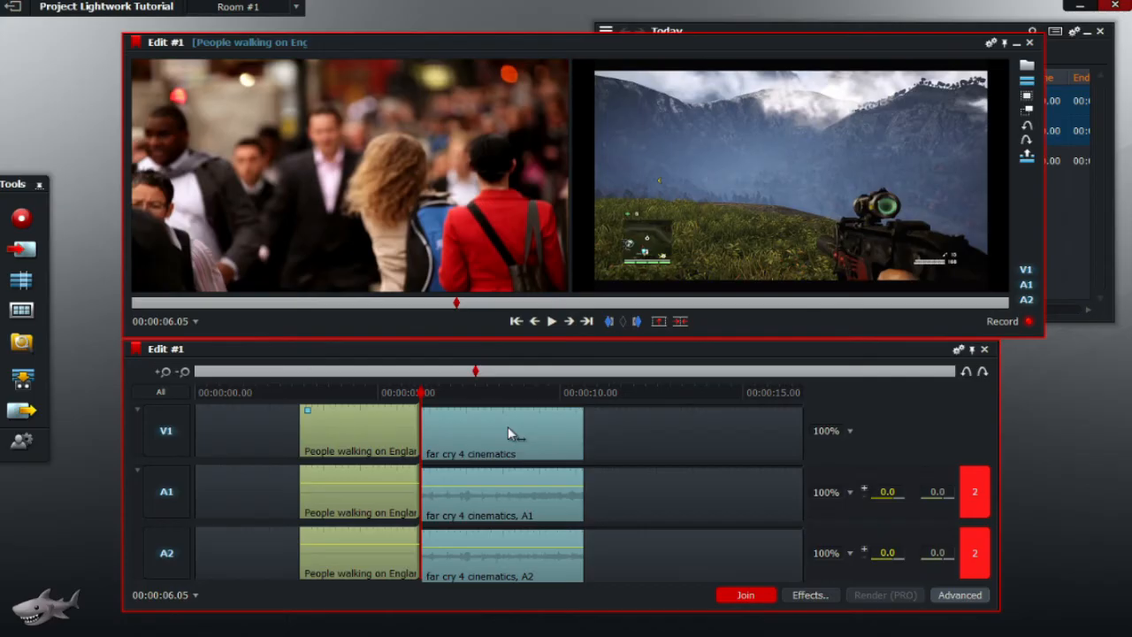
mouse_move(633, 432)
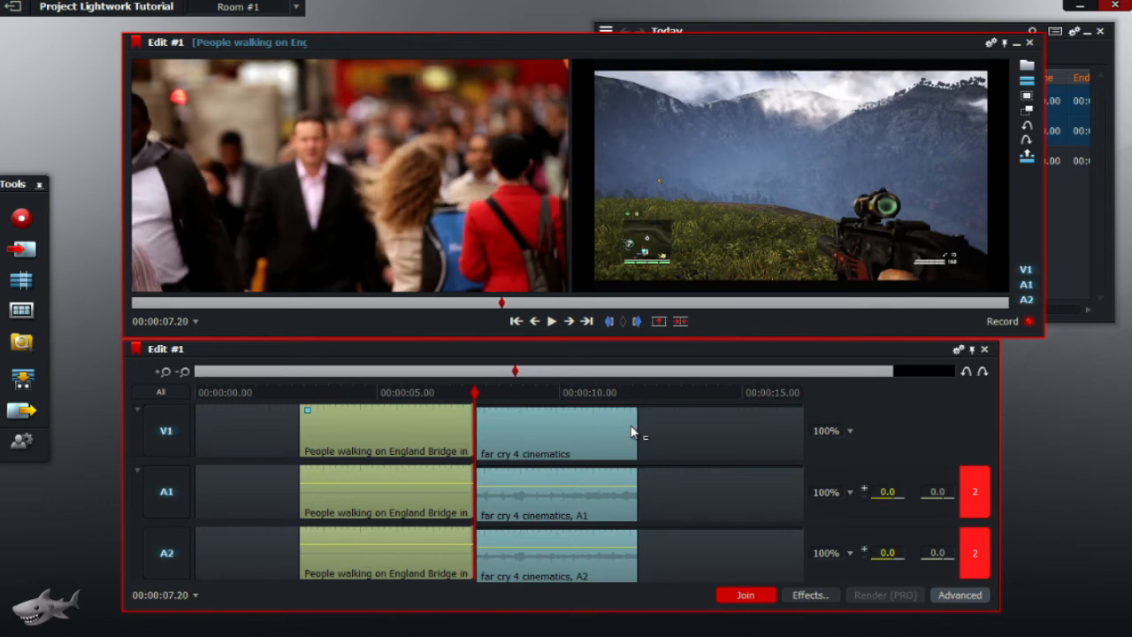
Step: Lengthen People walking on England so the cut moves out to 00:00:07.20
click(745, 594)
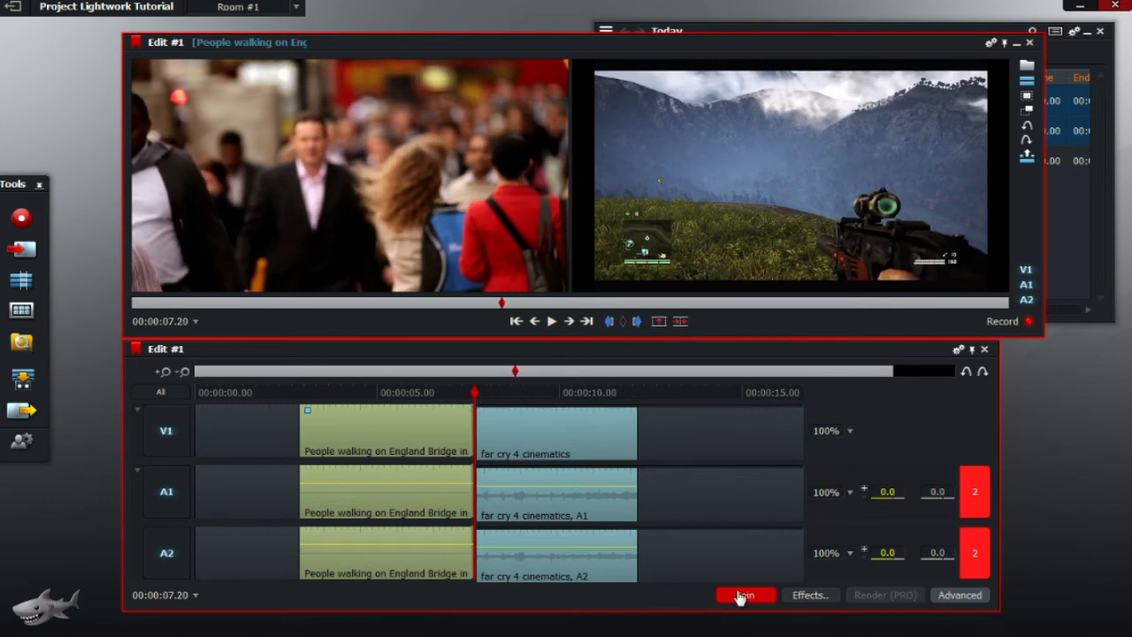
Step: Pull the cut back to about 00:00:06.05 and finish trimming
click(744, 595)
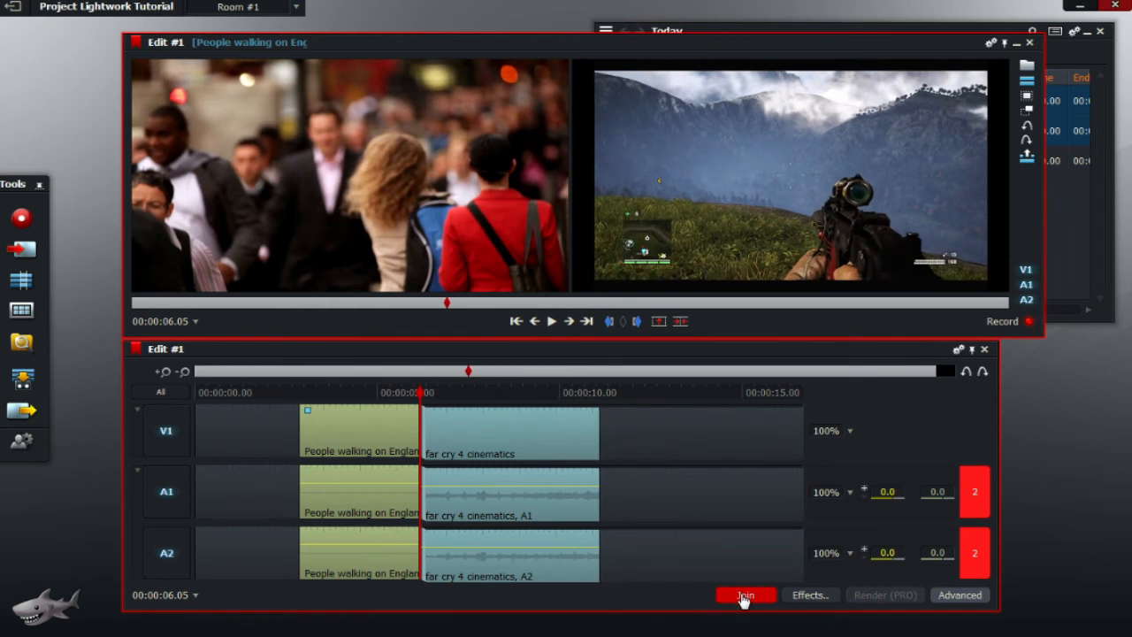
click(745, 594)
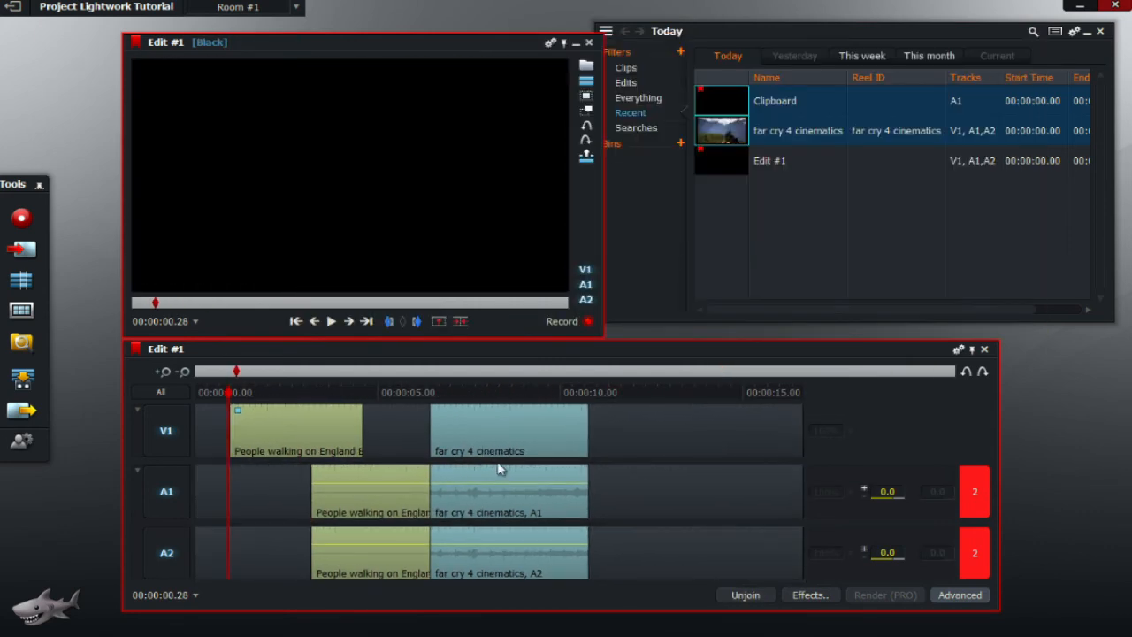
mouse_move(288, 438)
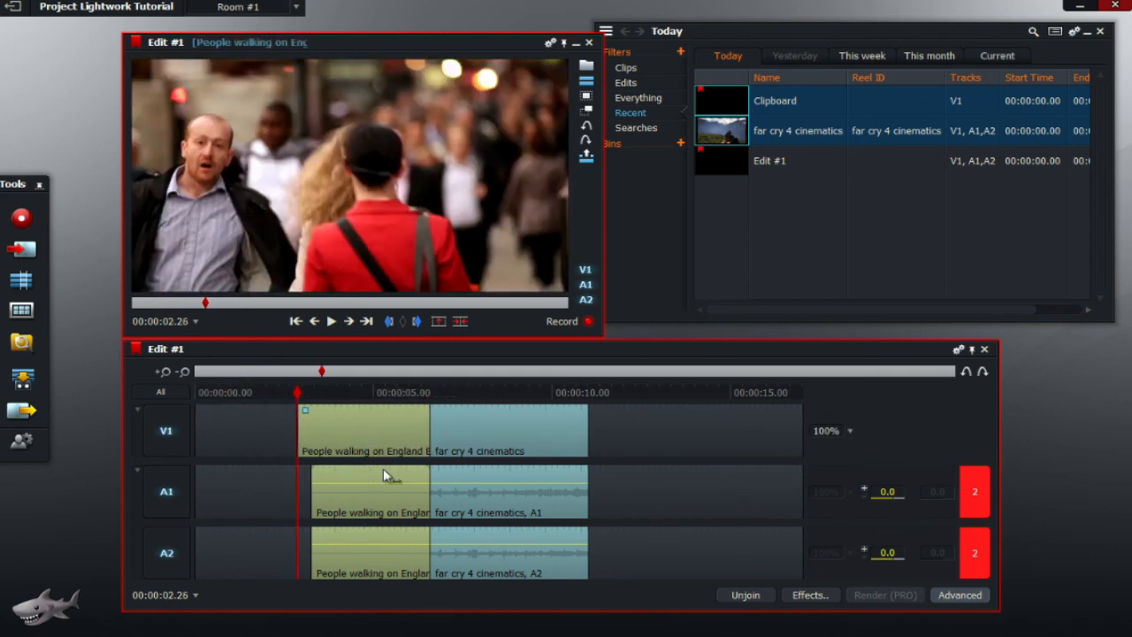
mouse_move(336, 420)
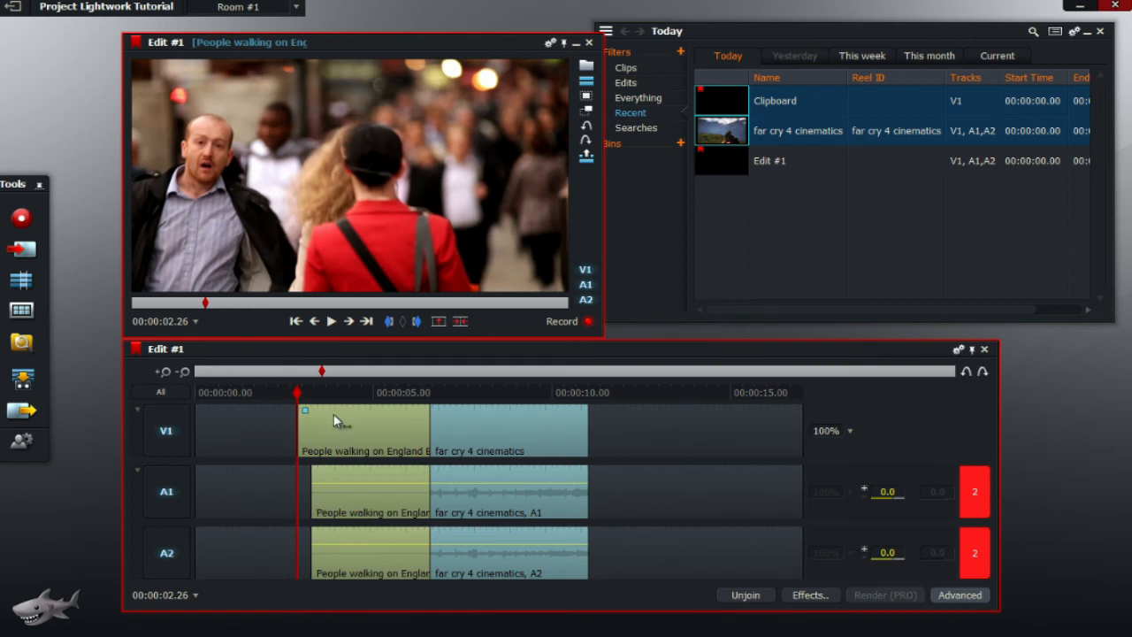
mouse_move(301, 433)
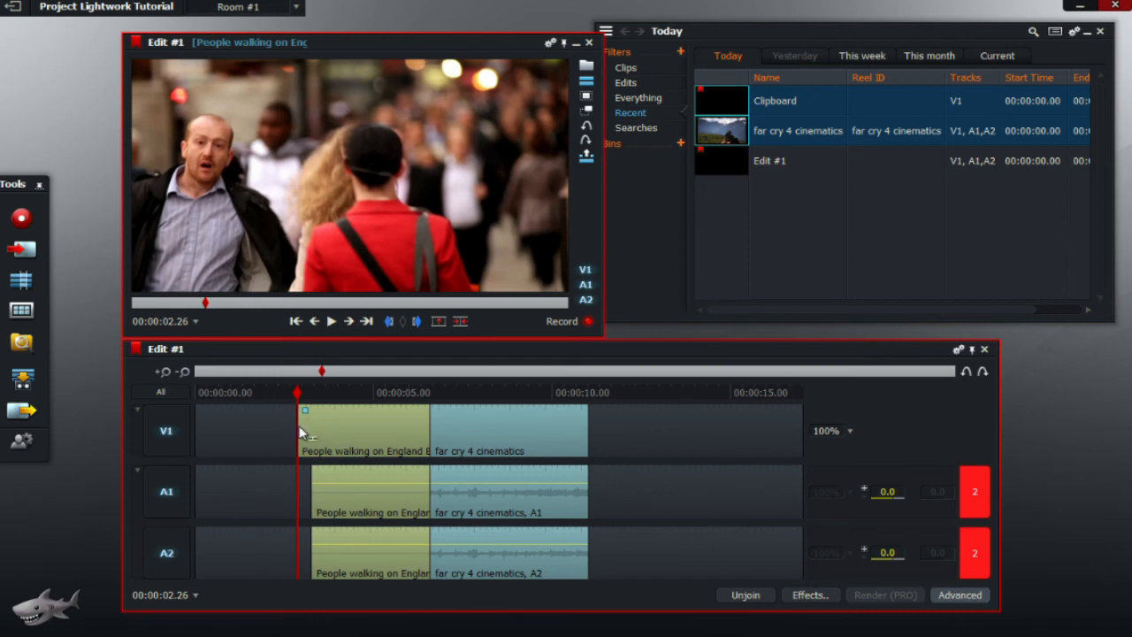
mouse_move(382, 431)
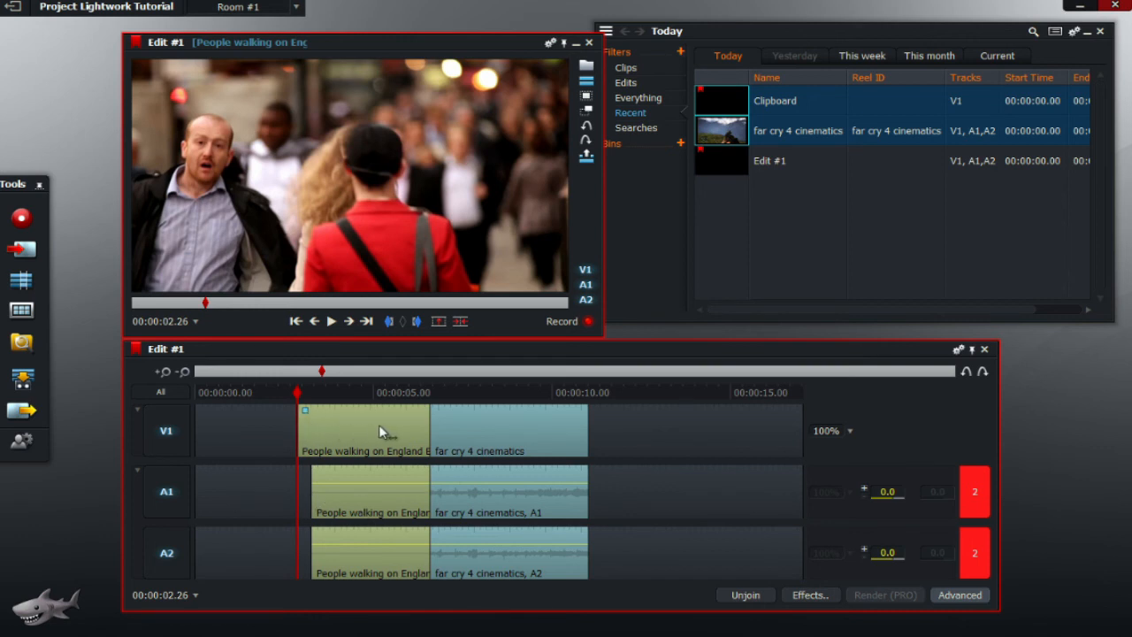
mouse_move(544, 430)
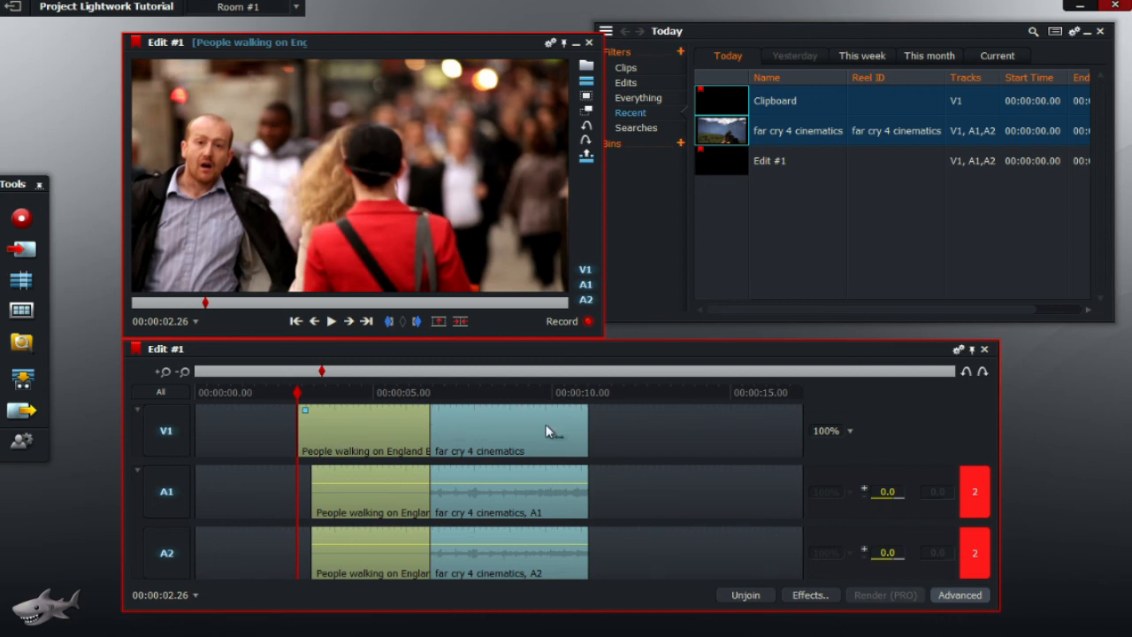
mouse_move(498, 426)
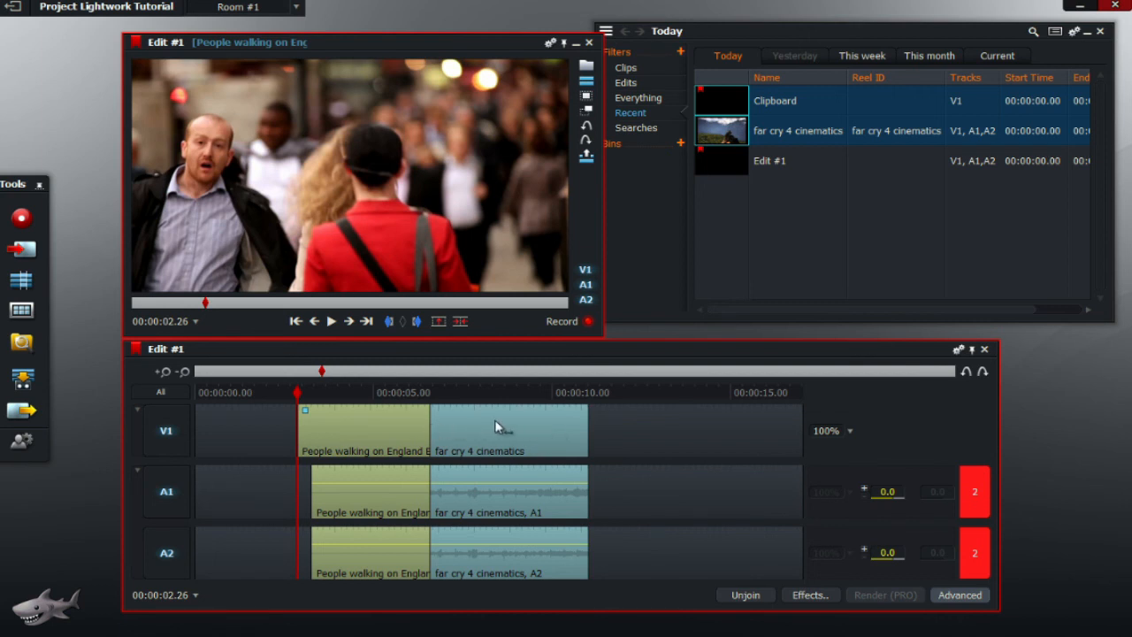